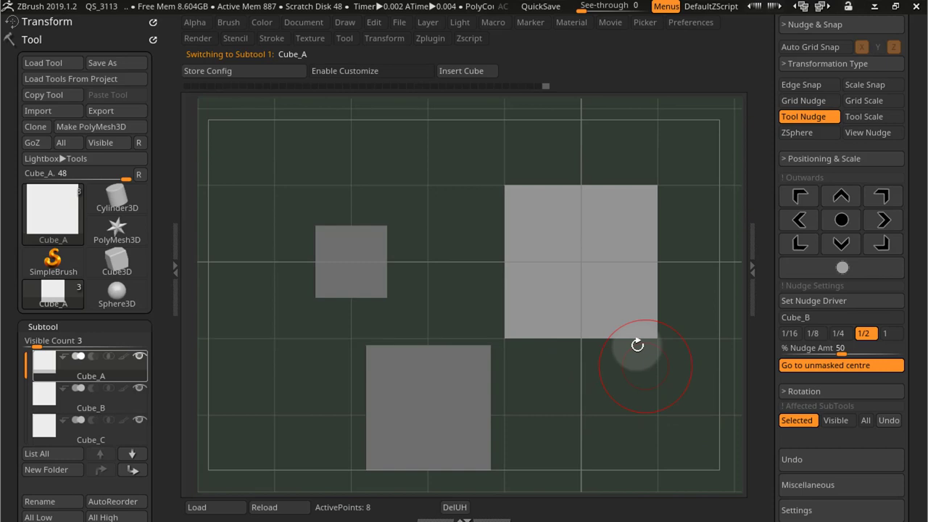
{"action": "mouse_move", "coordinate": [891, 333]}
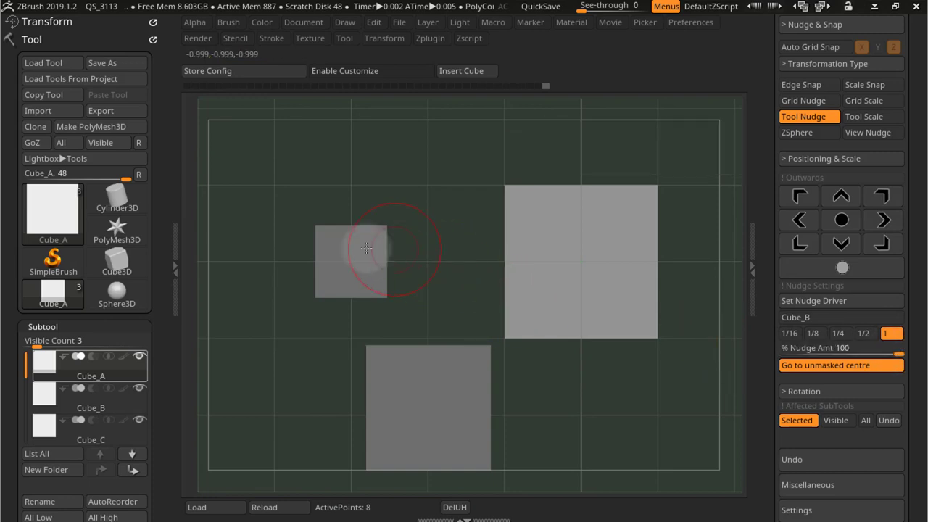
- Raise the Tool Nudge amount from 50 to 100% using the '1' nudge fraction
{"action": "left_click", "coordinate": [841, 197]}
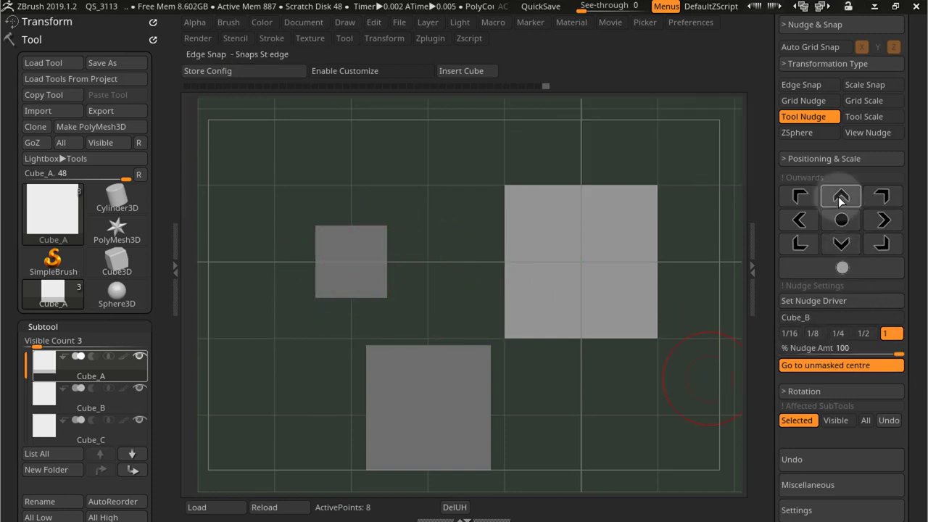
{"action": "left_click", "coordinate": [841, 196]}
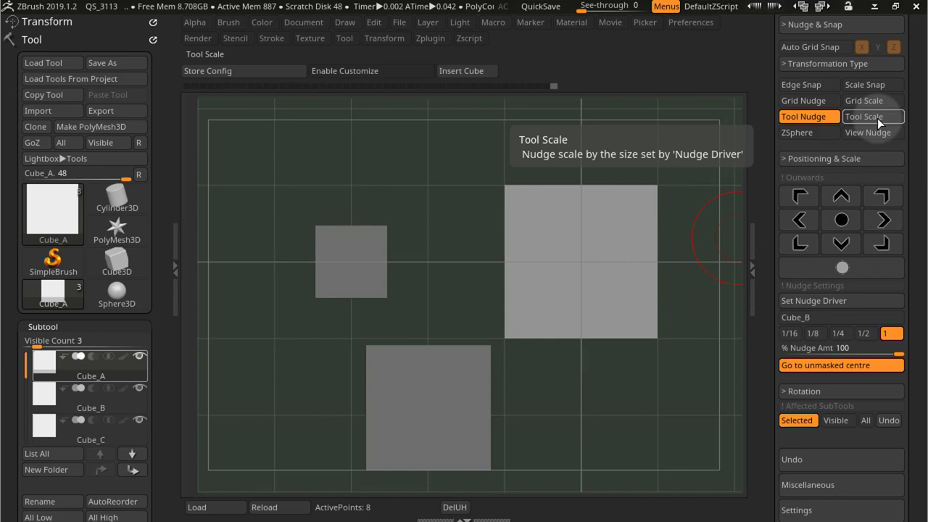
- Switch Nudge & Snap to Tool Scale mode, keeping Cube_B as driver at 100%
{"action": "left_click", "coordinate": [873, 116]}
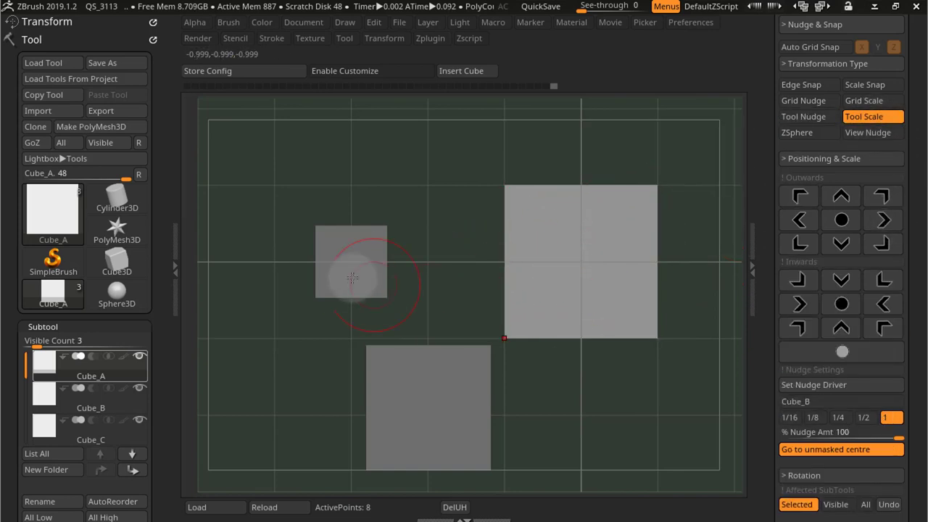
{"action": "left_click", "coordinate": [842, 220]}
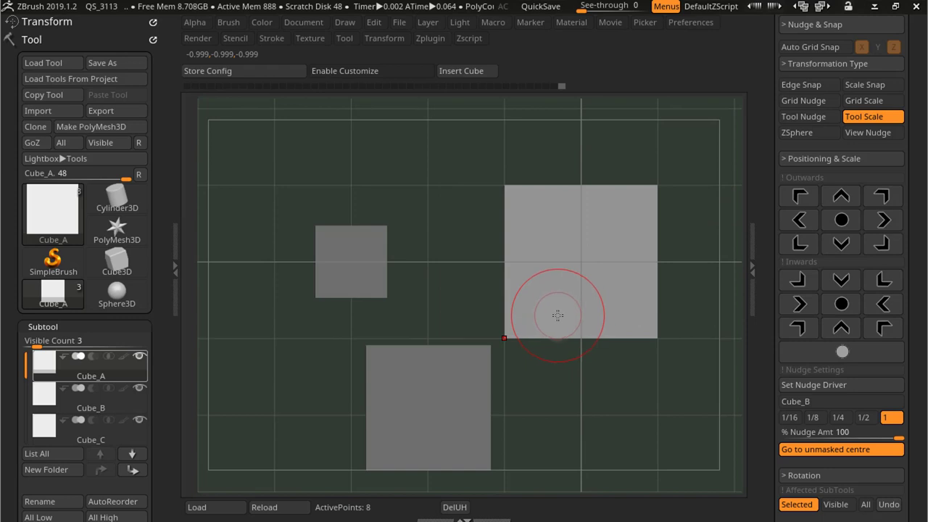
{"action": "mouse_move", "coordinate": [842, 353]}
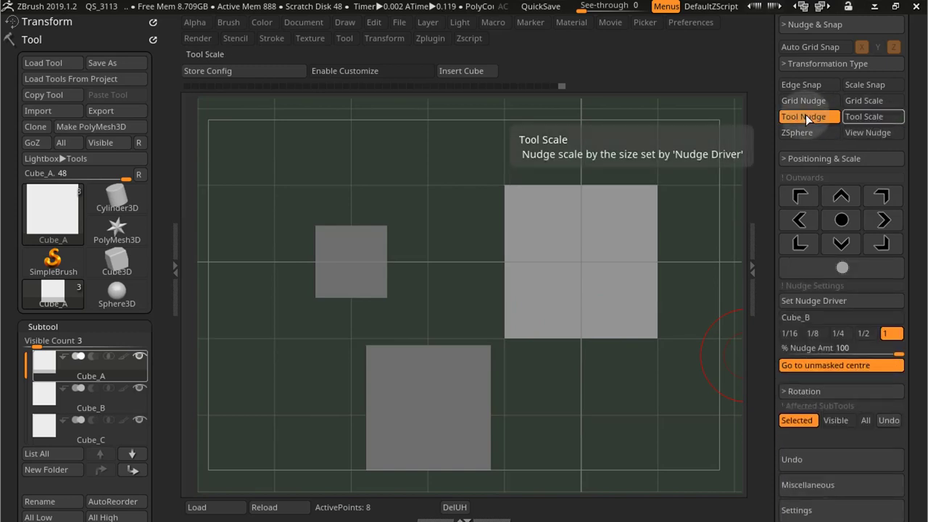
- Return Nudge & Snap to Tool Nudge mode with the cubes unchanged
{"action": "left_click", "coordinate": [801, 116]}
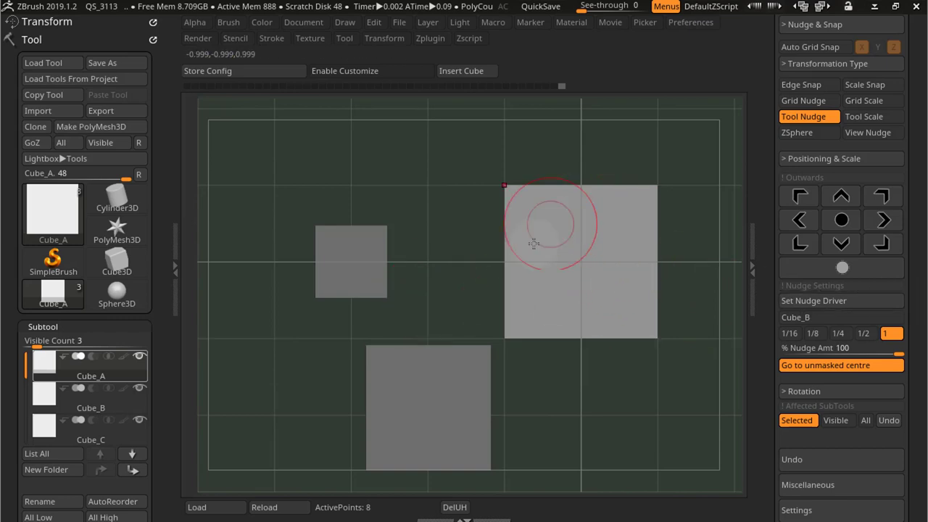
{"action": "mouse_move", "coordinate": [841, 267]}
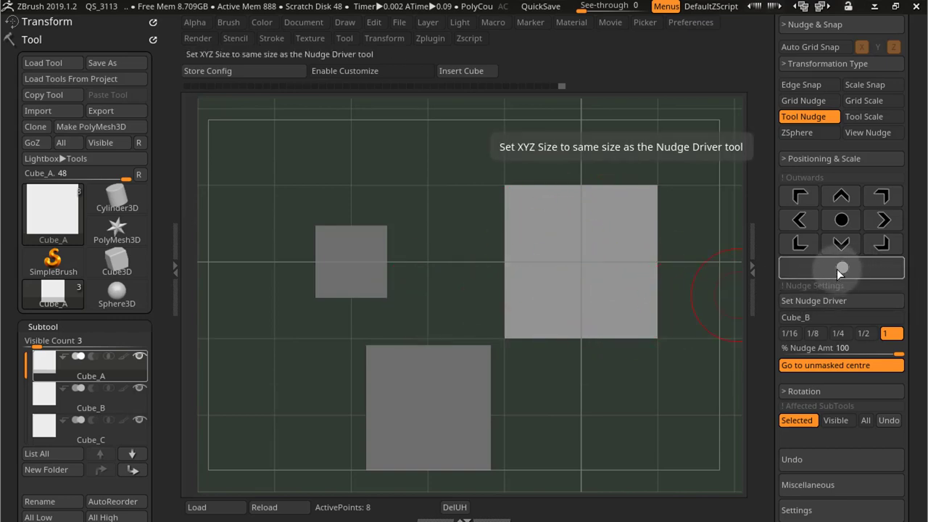